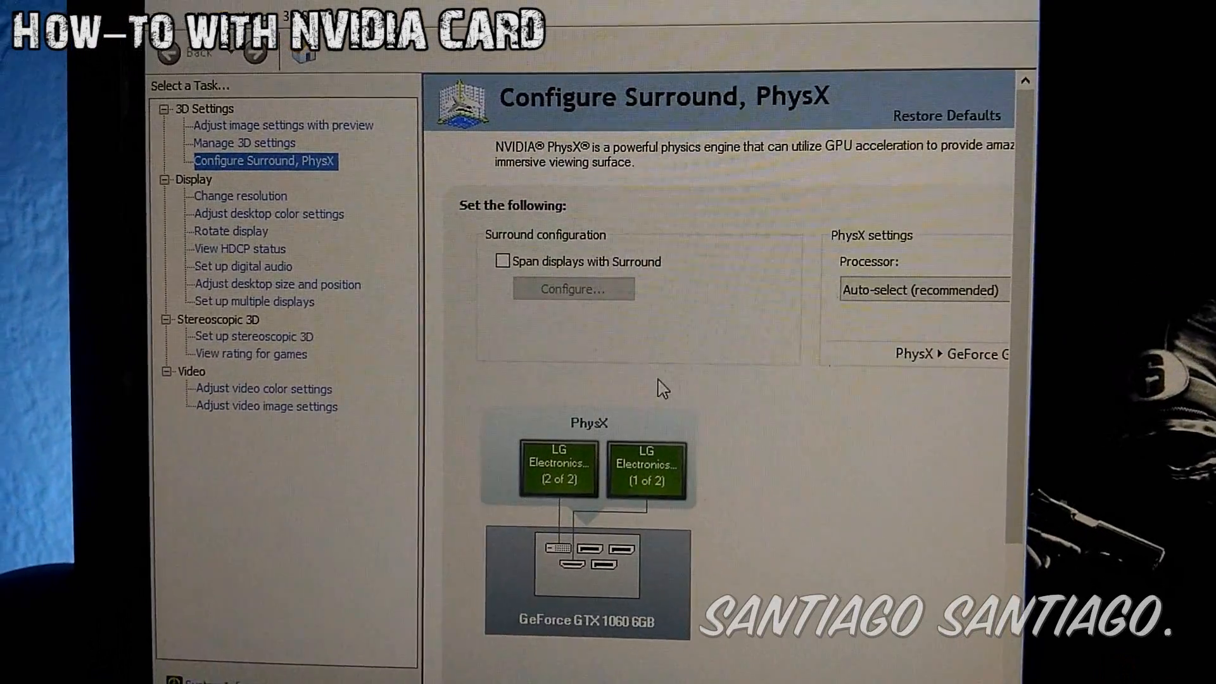
- Show the Change Resolution page for the LG displays, with 1920×1080 native selected
click(239, 196)
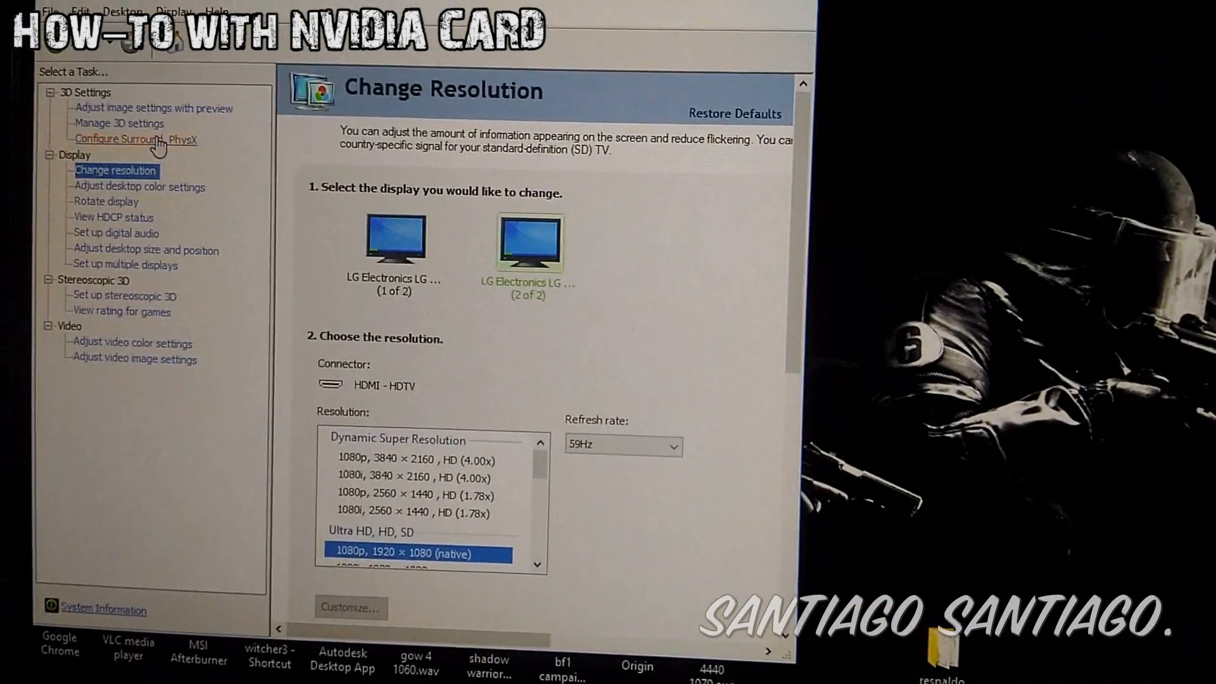
- Enable Span displays with Surround and bring up its 1×2 topology configuration
click(131, 139)
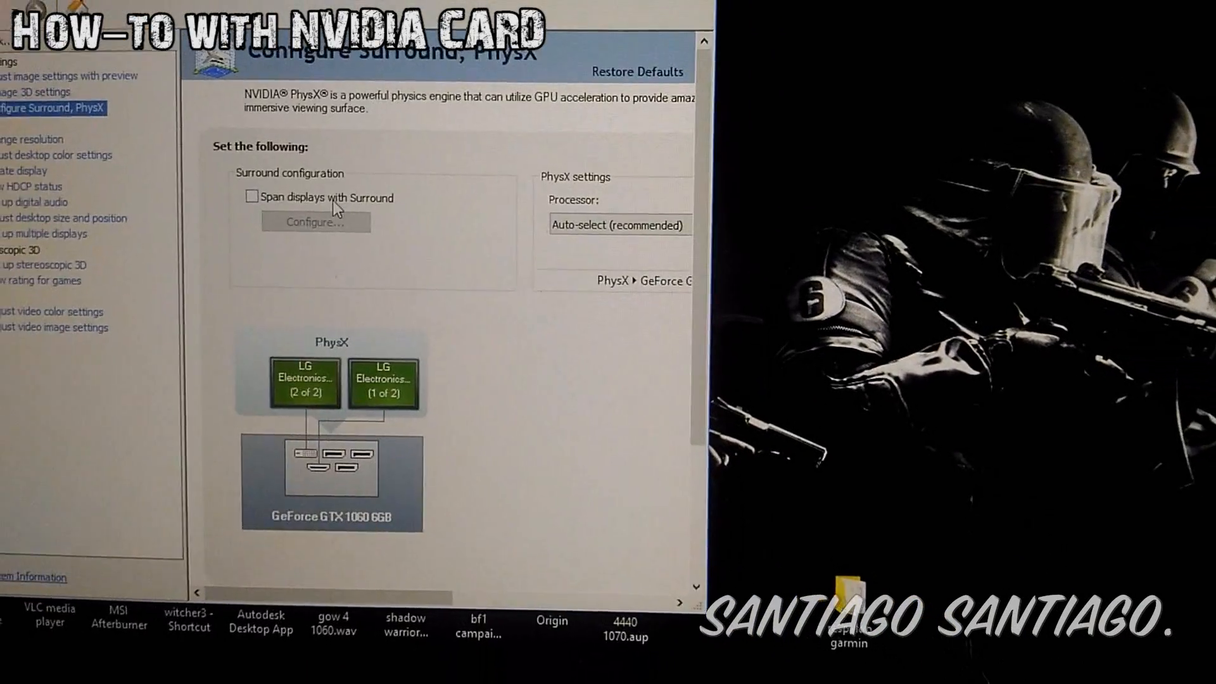
click(251, 196)
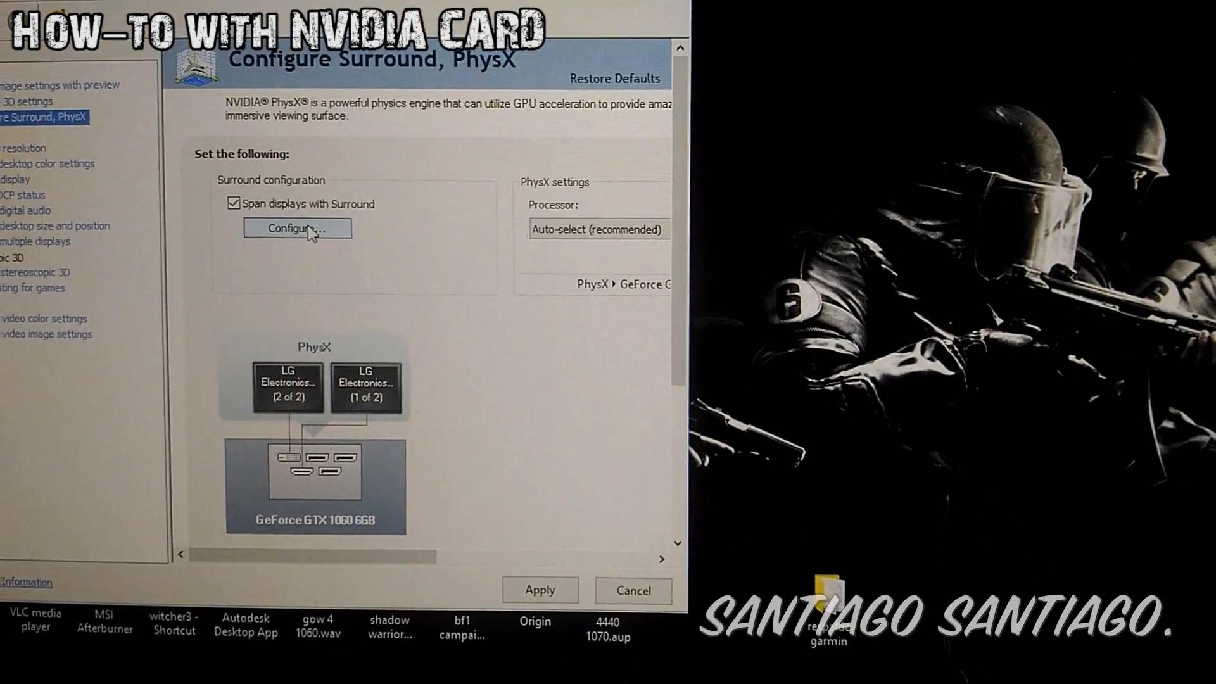
click(297, 228)
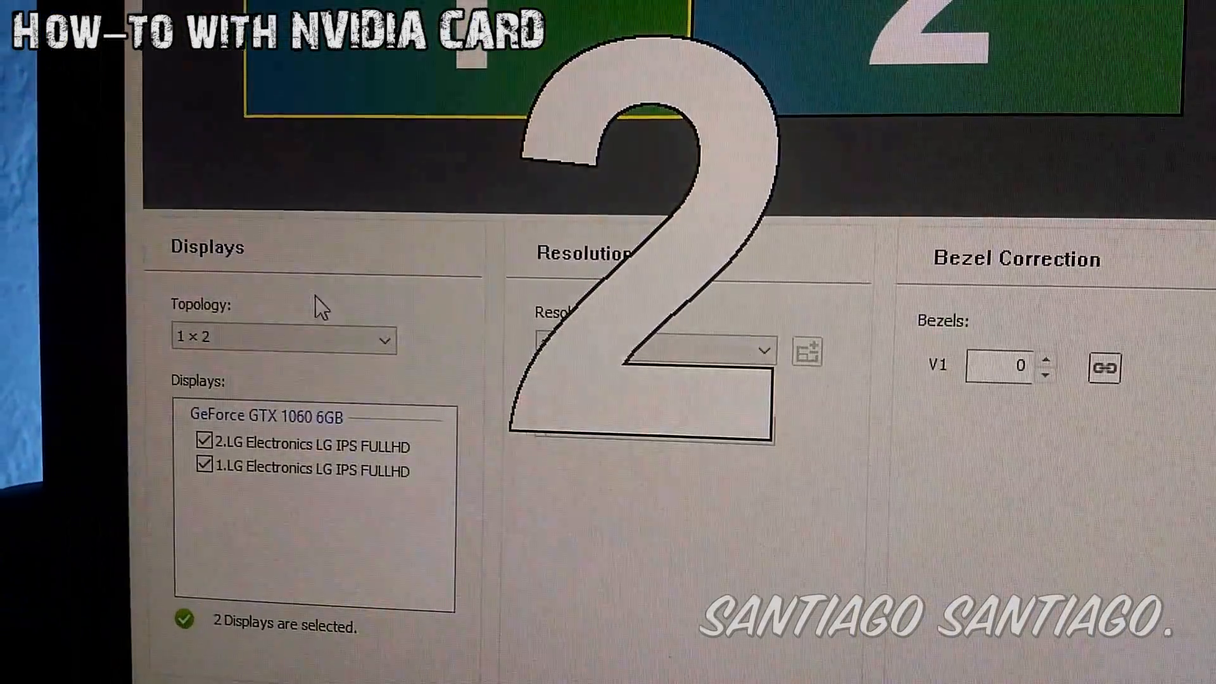
- Choose the 2 × 1 Surround topology, stacking the two LG displays vertically
click(283, 339)
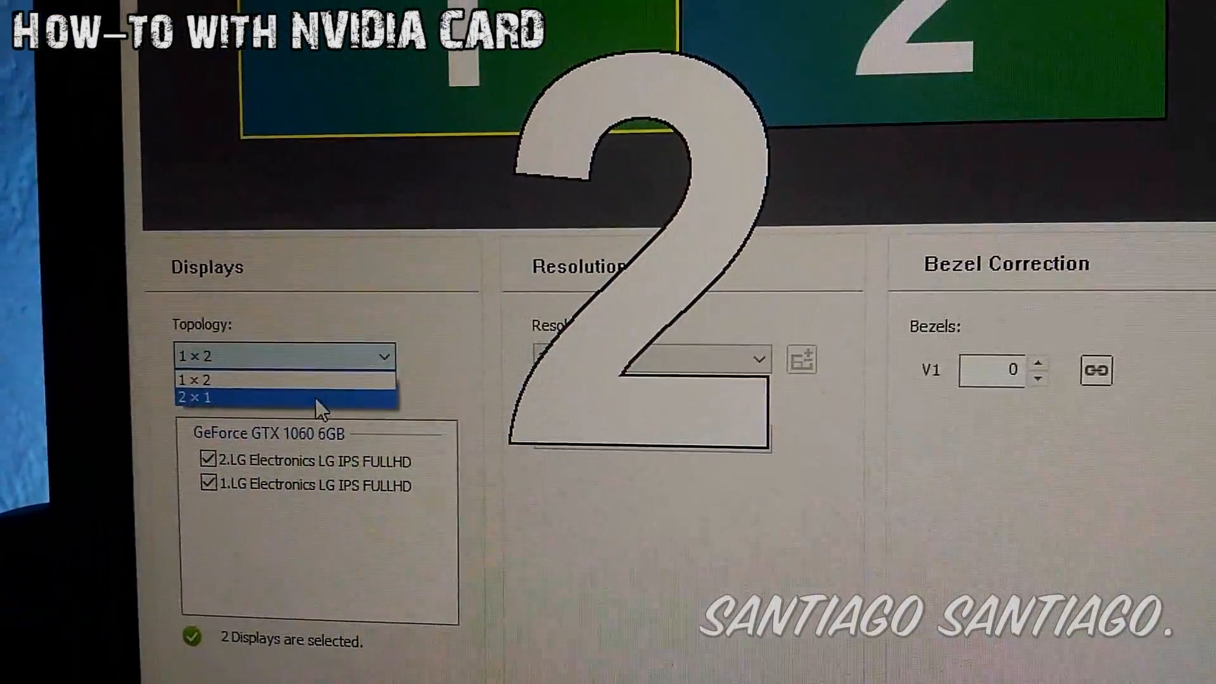
click(194, 397)
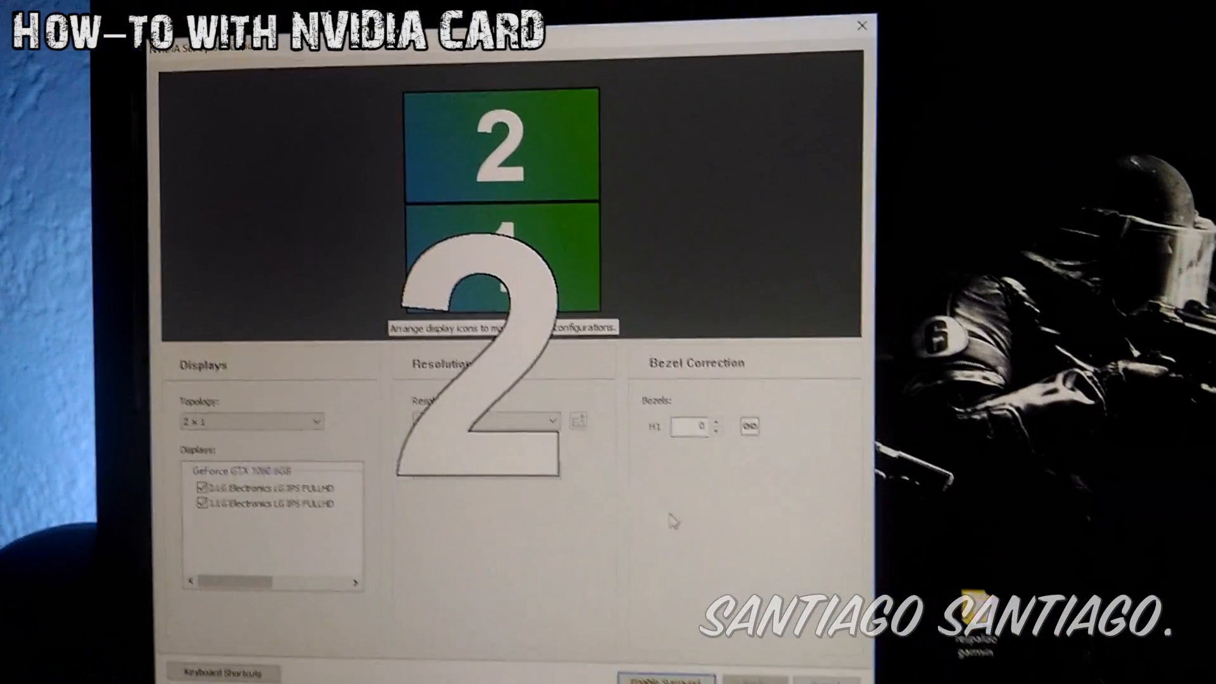
click(462, 374)
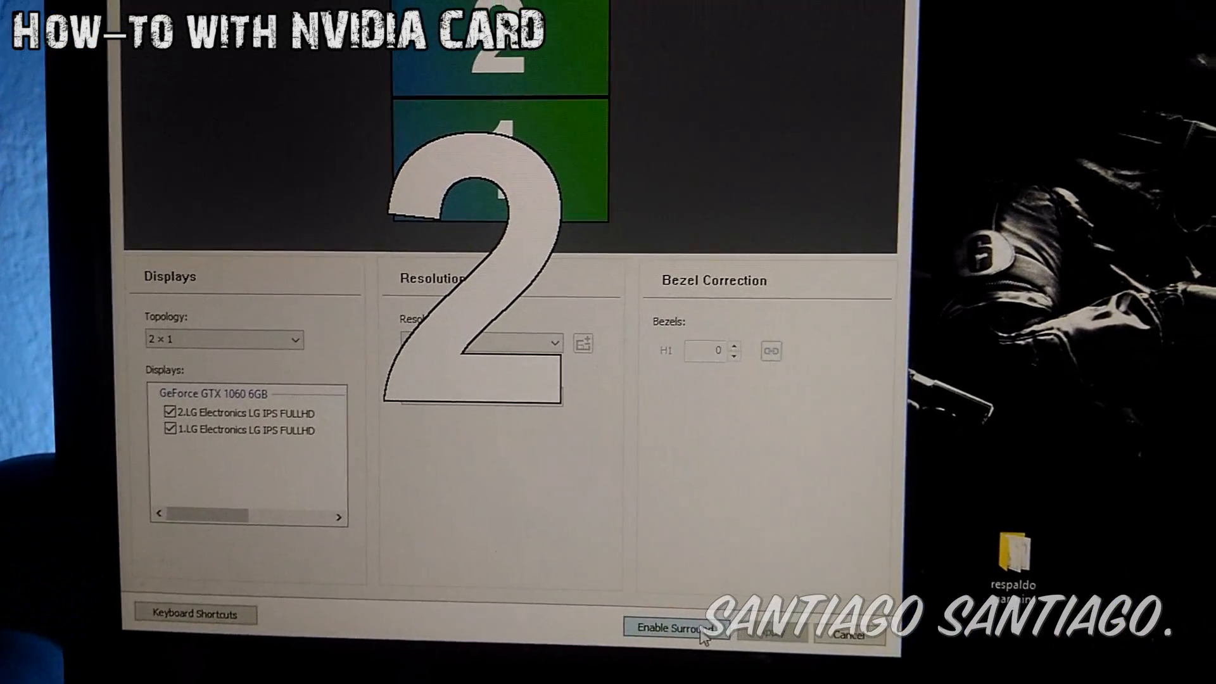
click(674, 629)
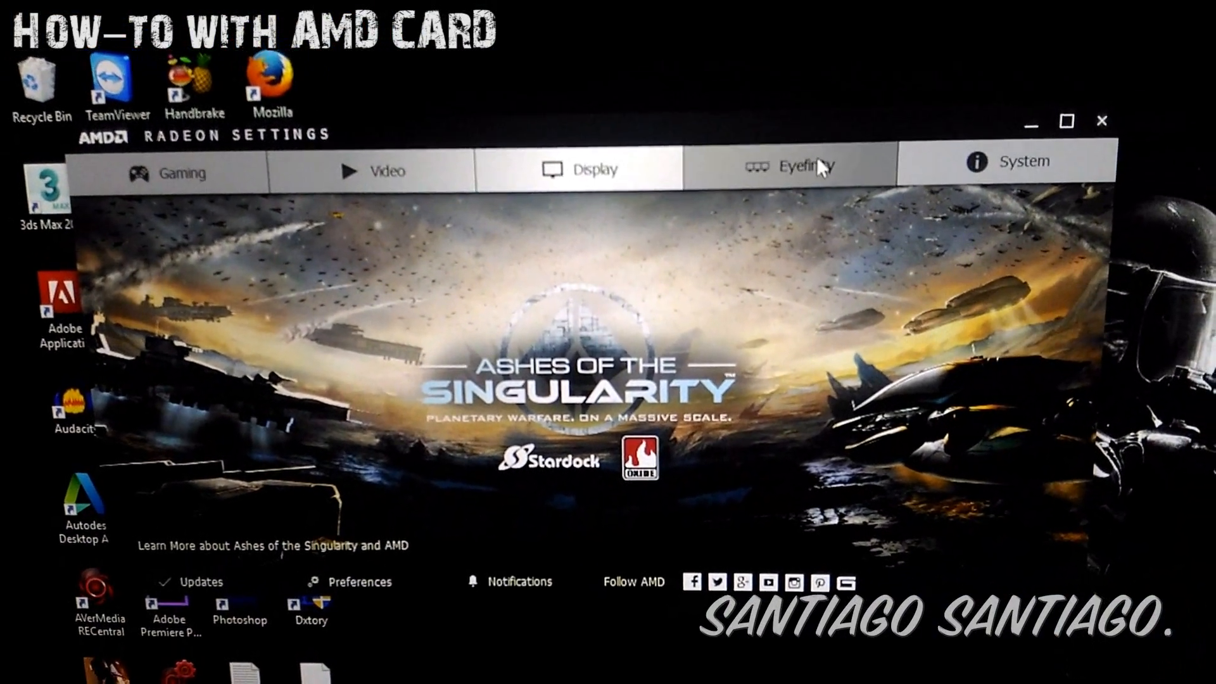
- Create an Eyefinity display group joining both monitors with Quick Setup
click(806, 166)
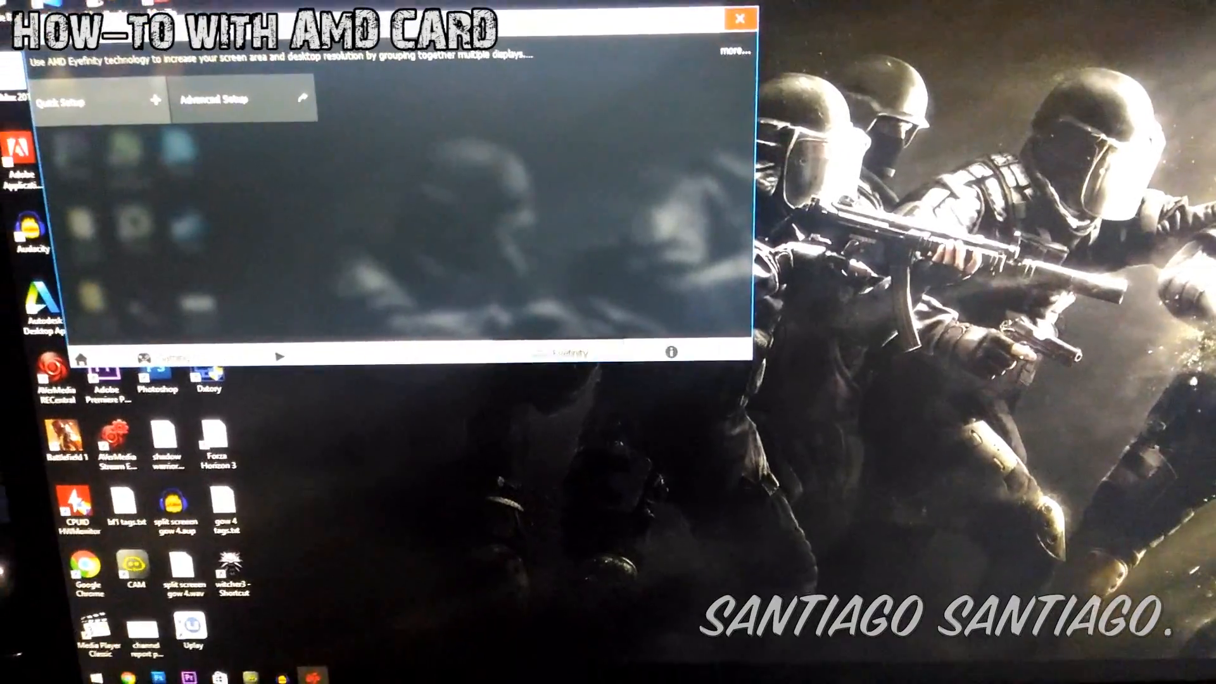
click(736, 17)
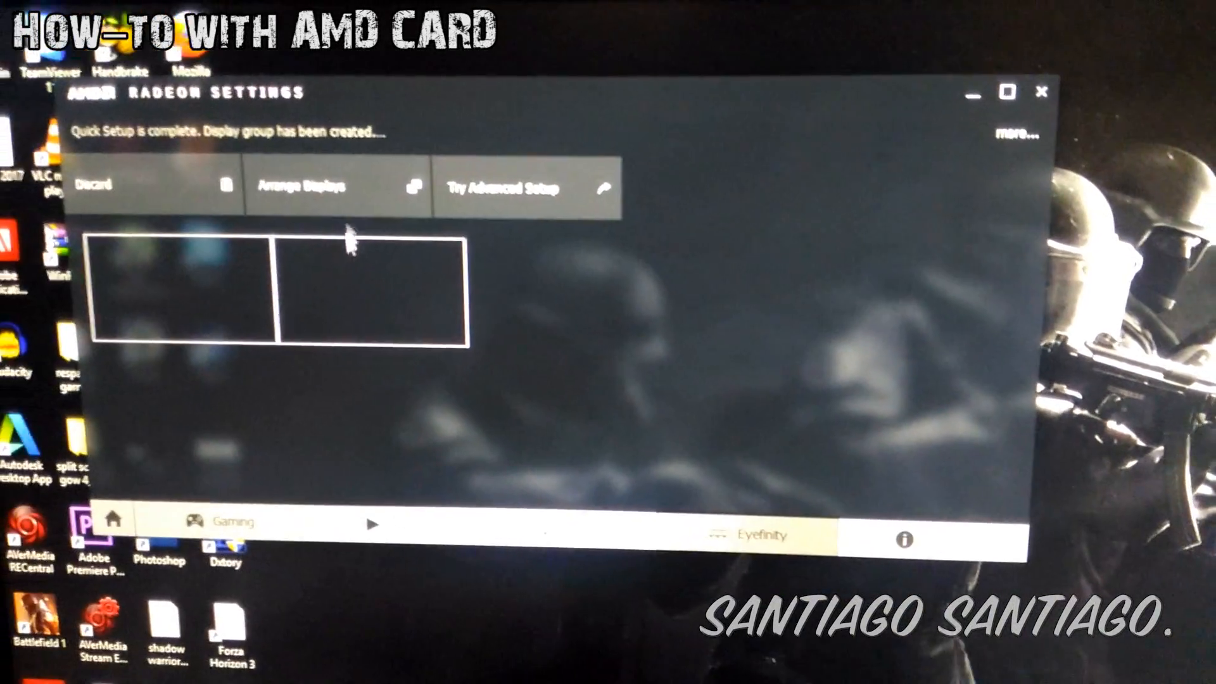
click(296, 186)
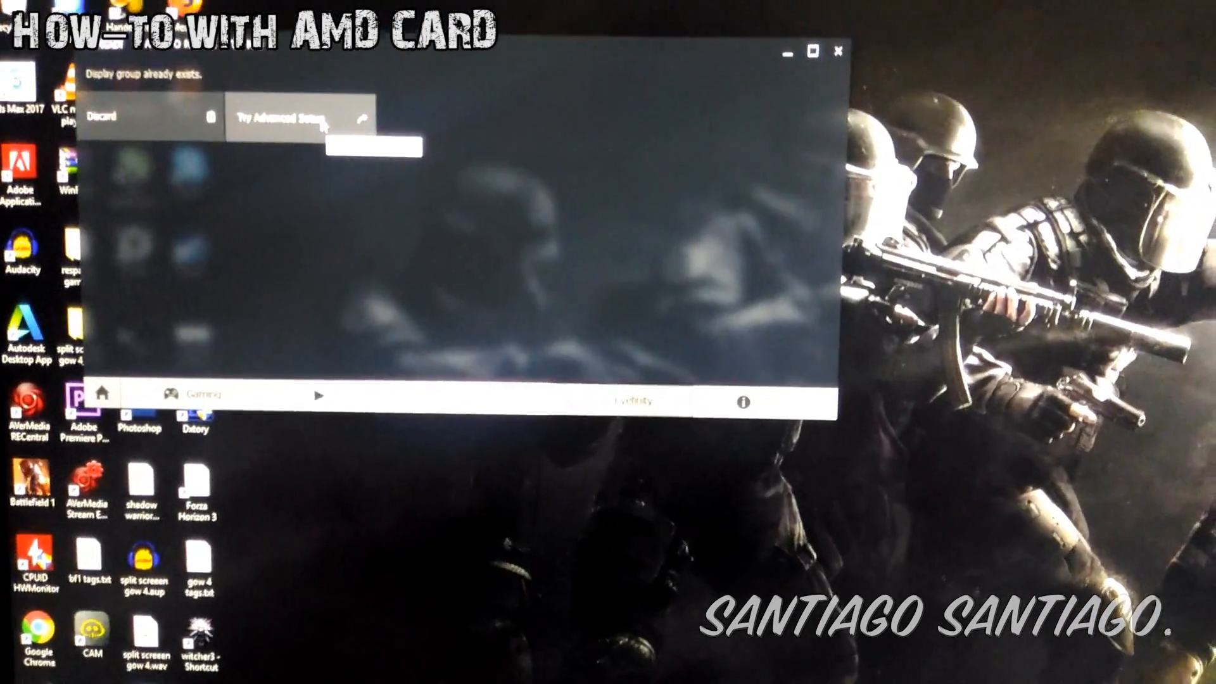
- Choose the standard 1x2 layout and arrange display 1 above display 2
click(277, 119)
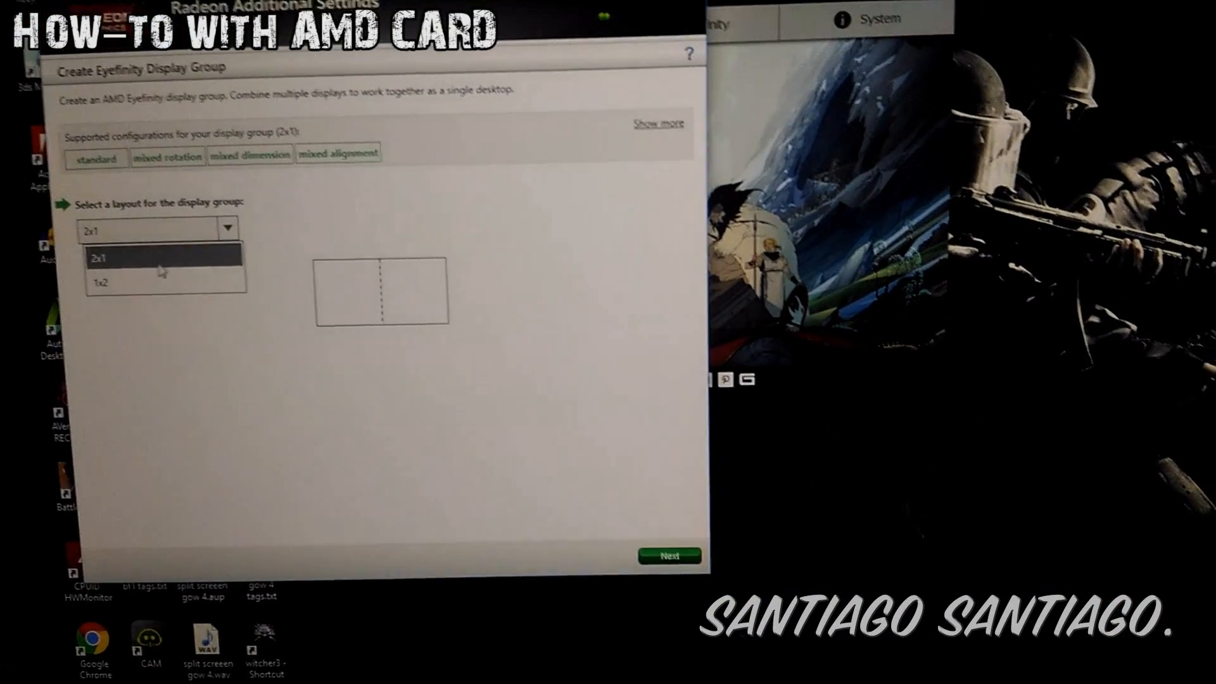
click(101, 284)
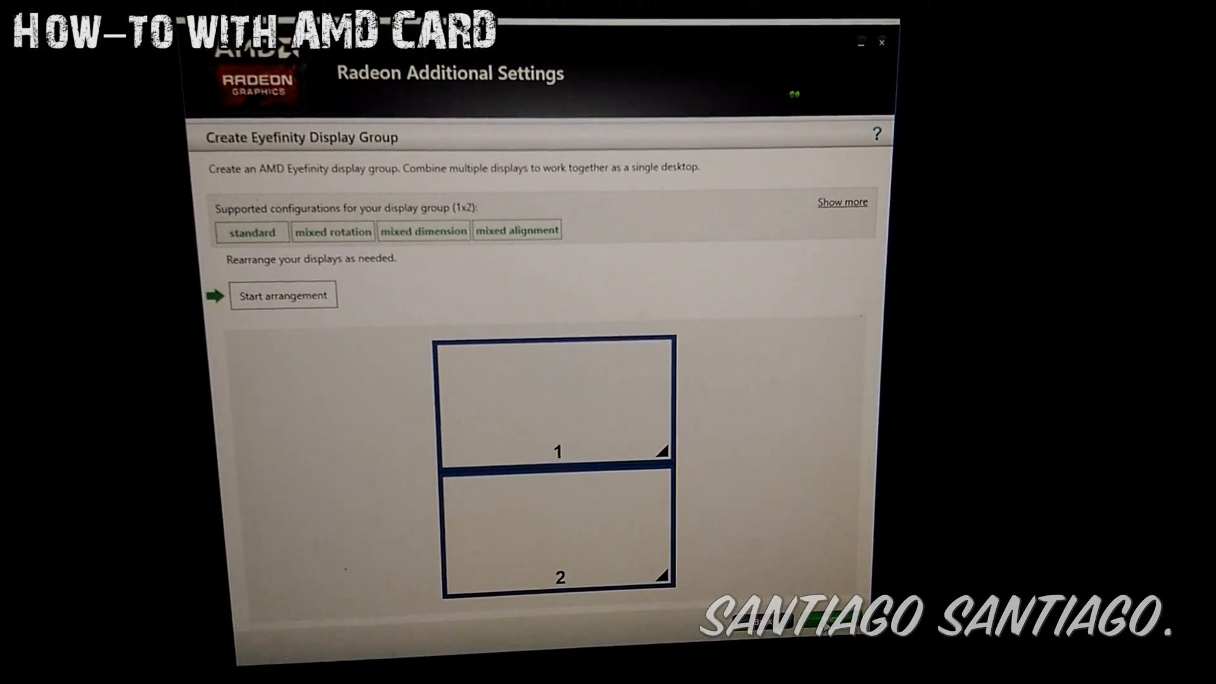
click(283, 296)
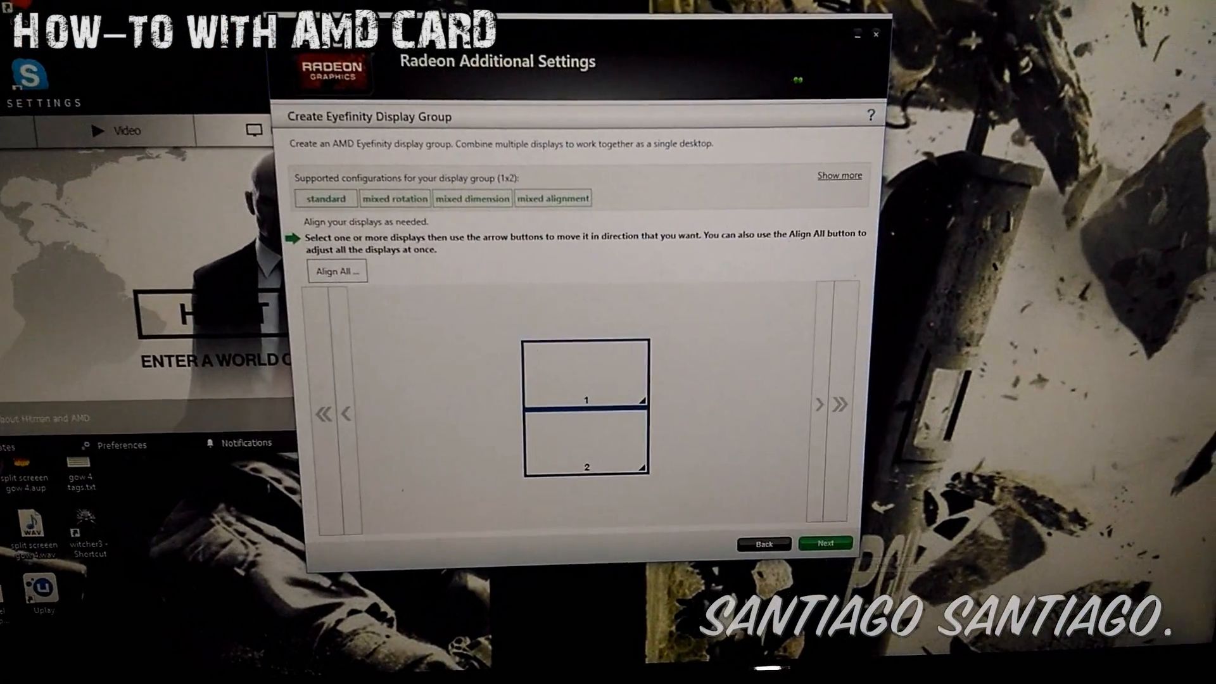
- Save the 1x2 Eyefinity group under its default name and close Radeon Additional Settings
click(825, 543)
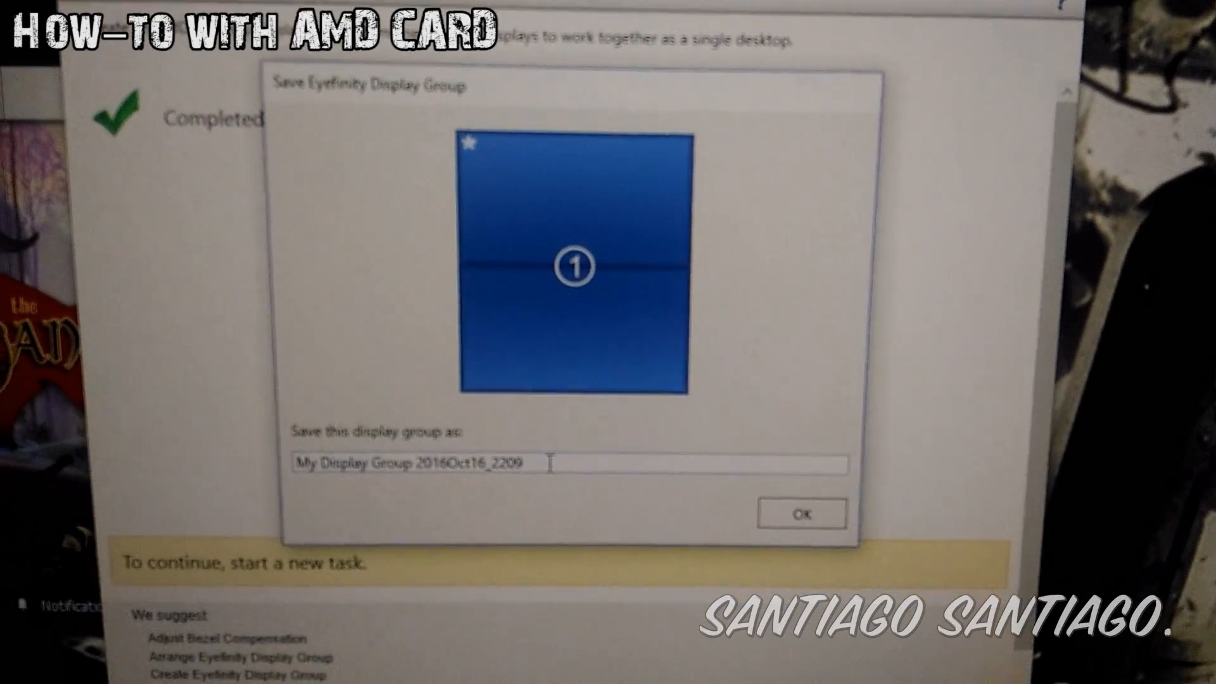
click(802, 513)
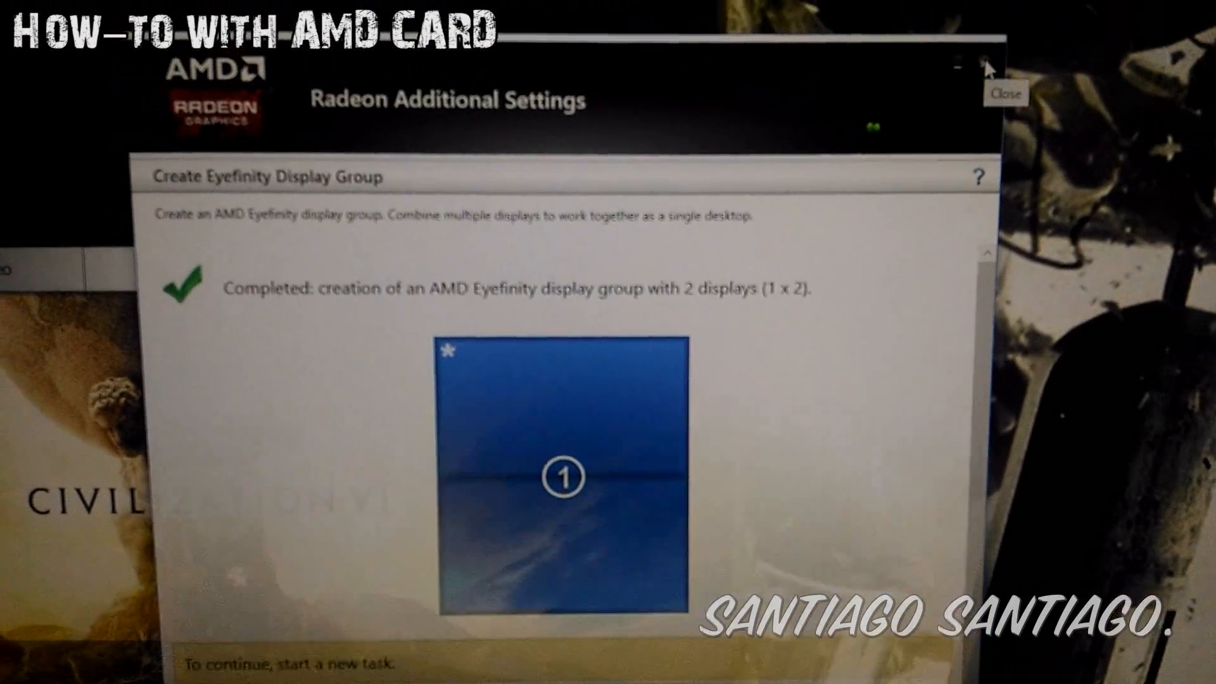
click(985, 64)
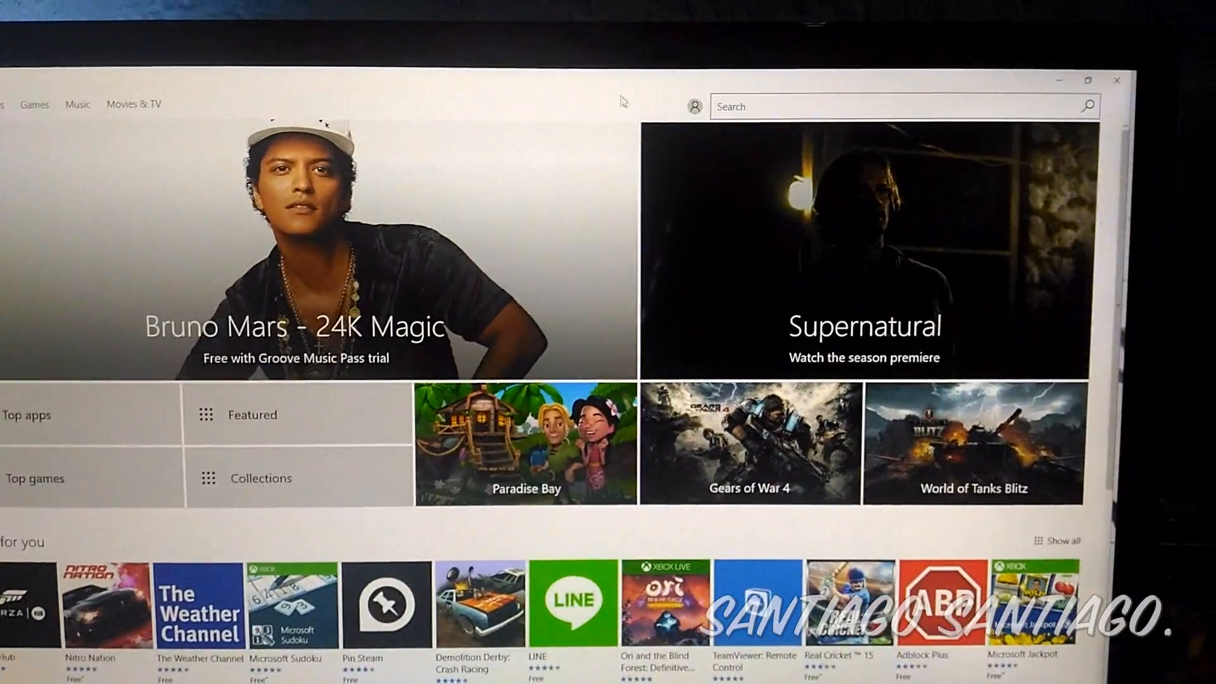
- Start Gears of War 4 from My Library in the Microsoft Store
click(695, 107)
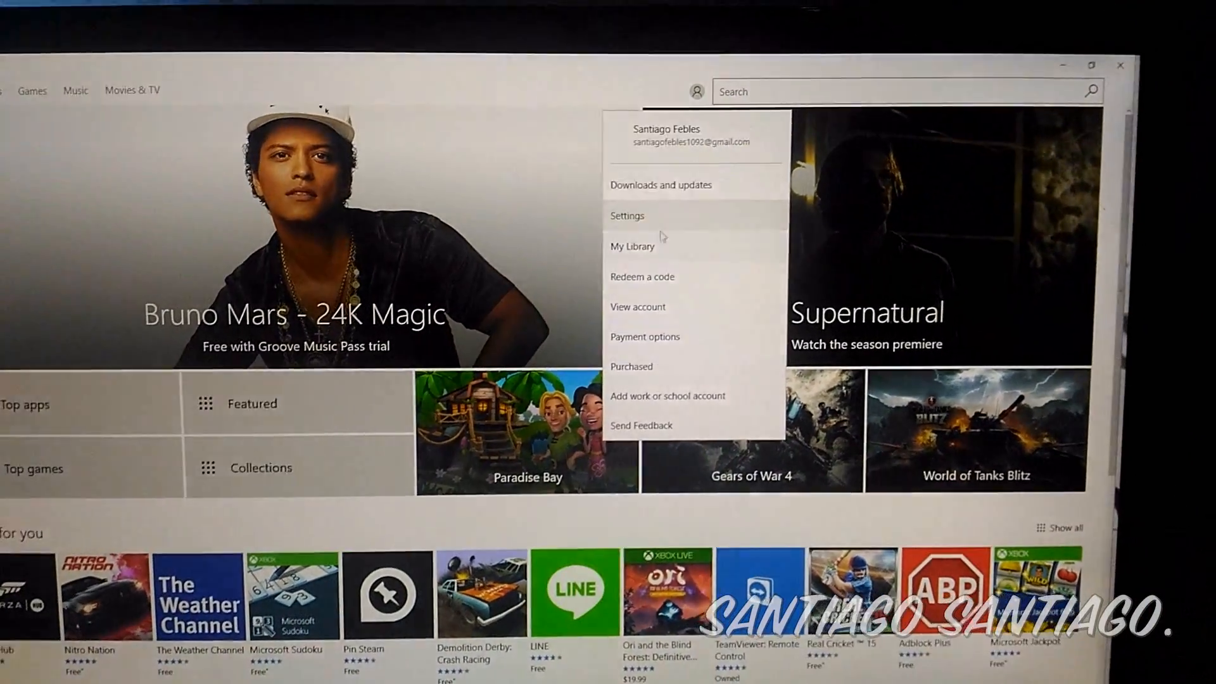
click(632, 245)
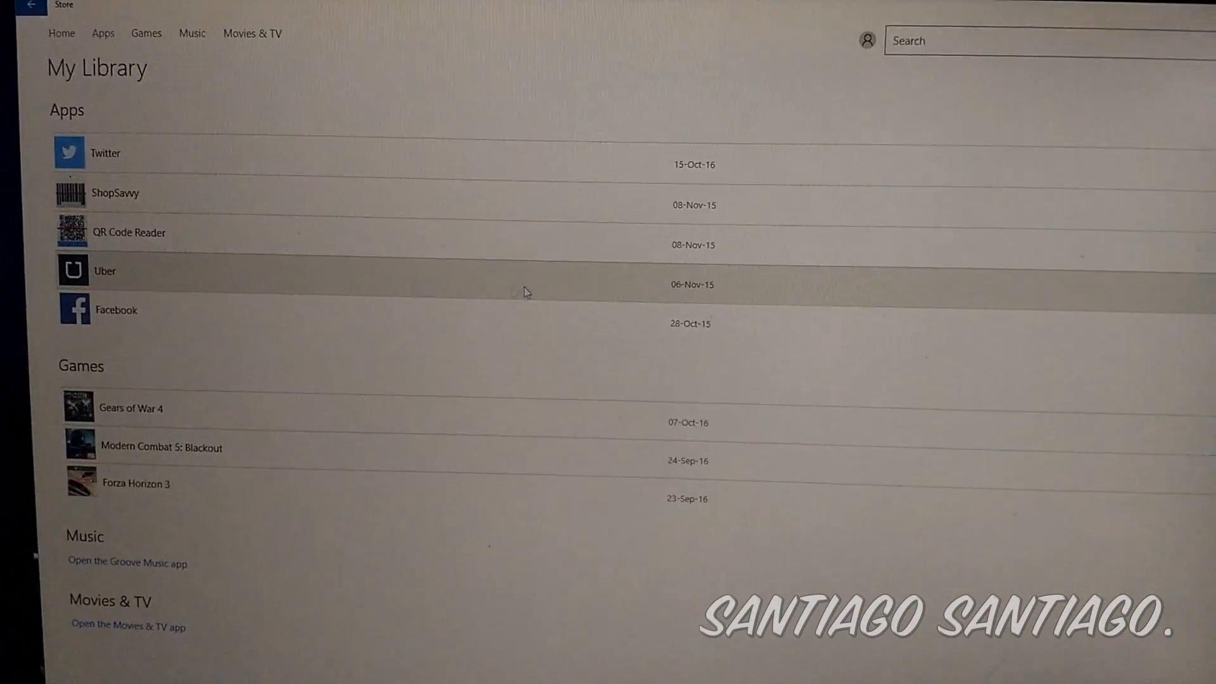
click(131, 408)
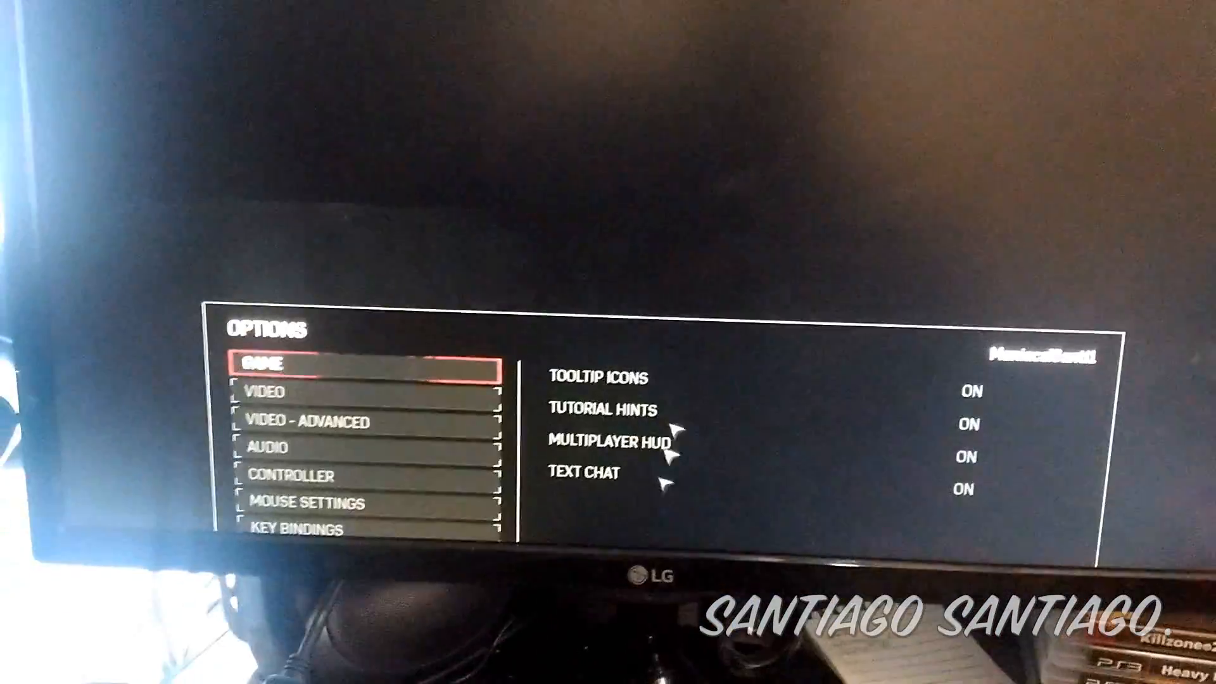
- Set the video Scaled Resolution to 78% (1493×1680)
click(295, 403)
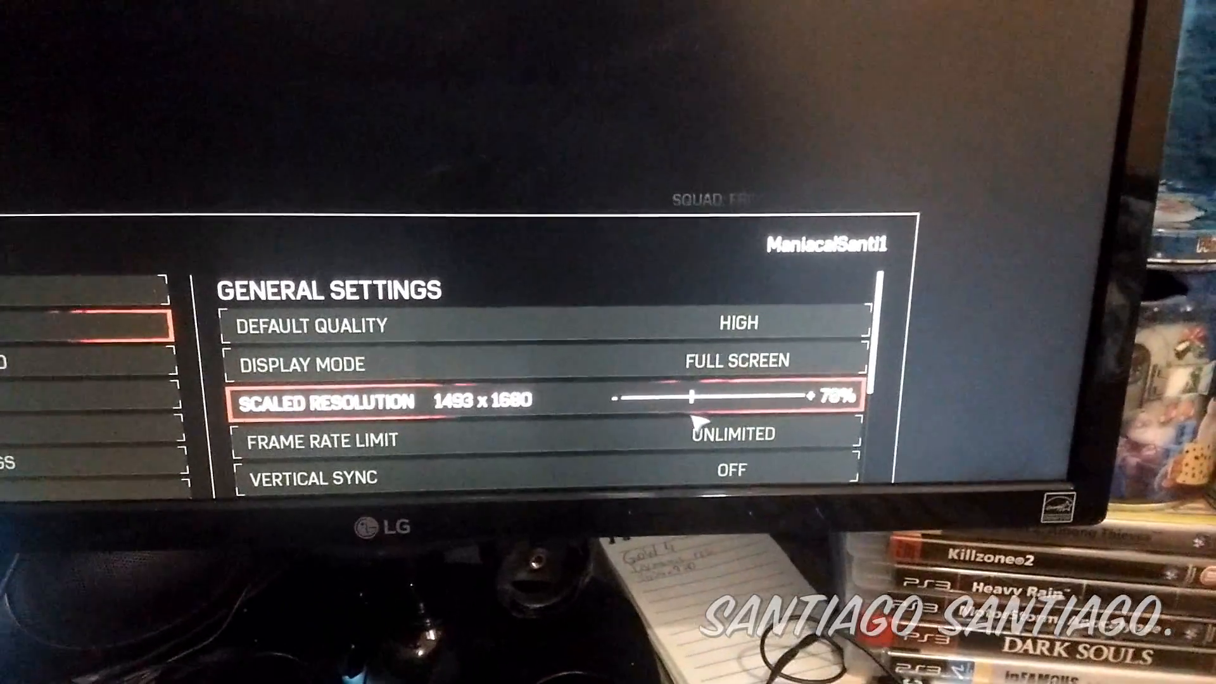
drag(691, 397, 784, 414)
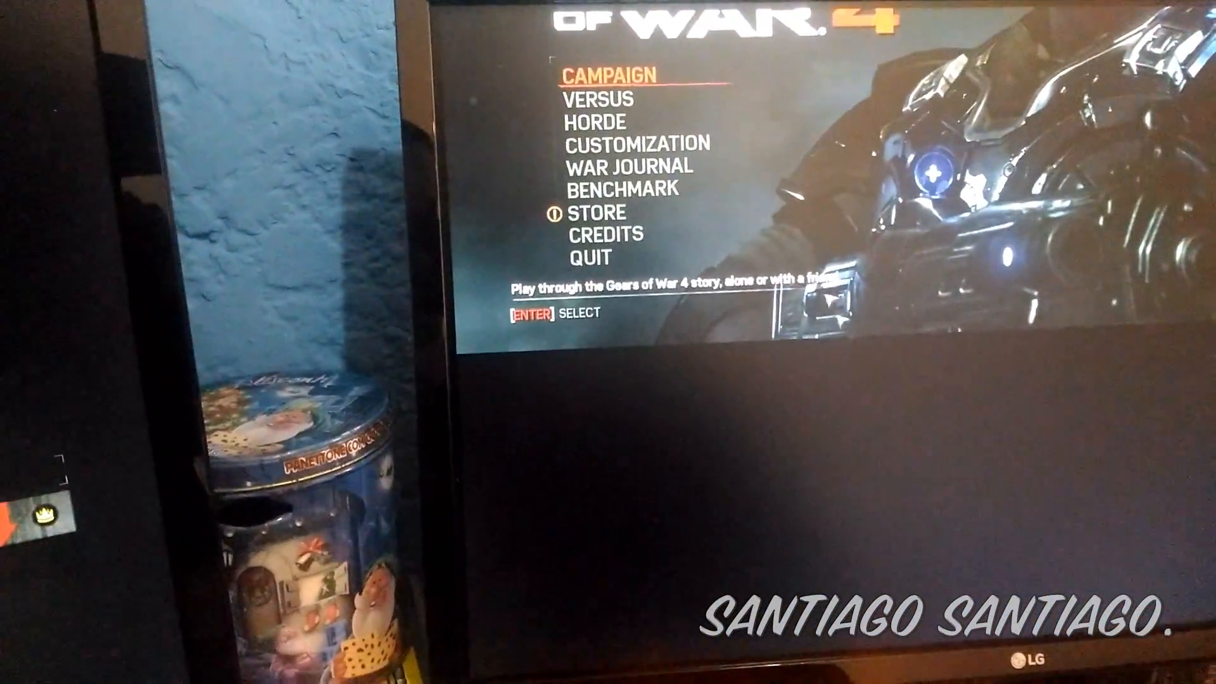
- Start Co-op Campaign in Local Splitscreen with a two-player offline squad
key(down)
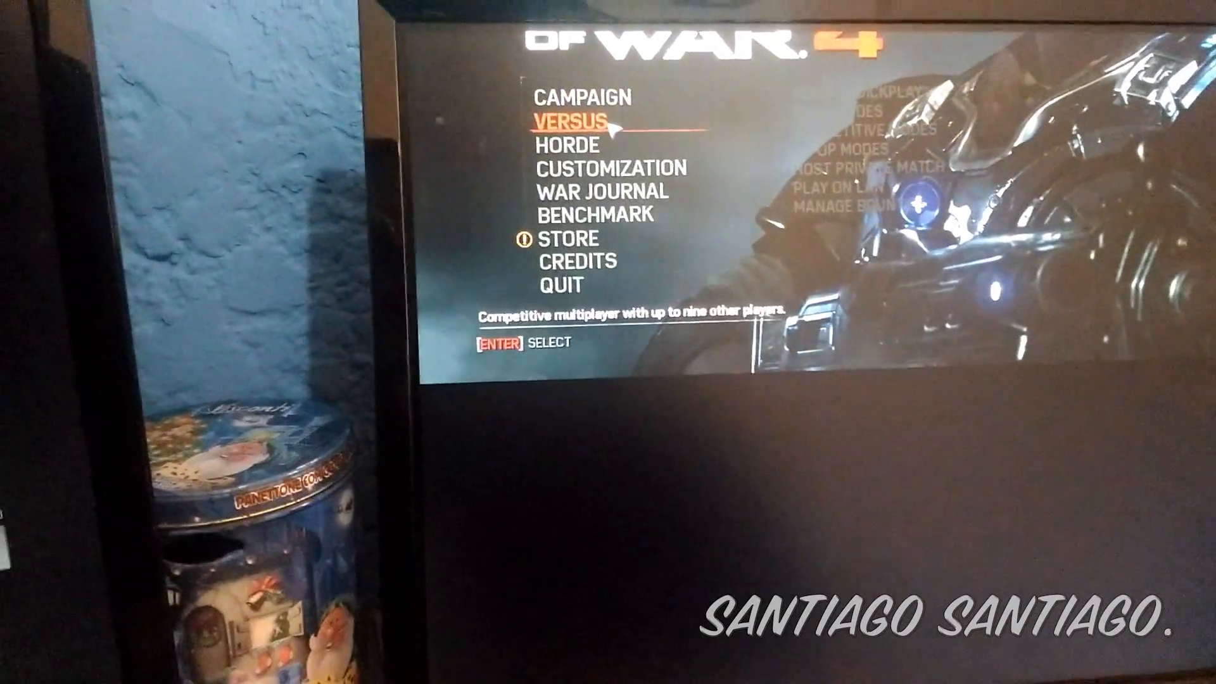
key(down)
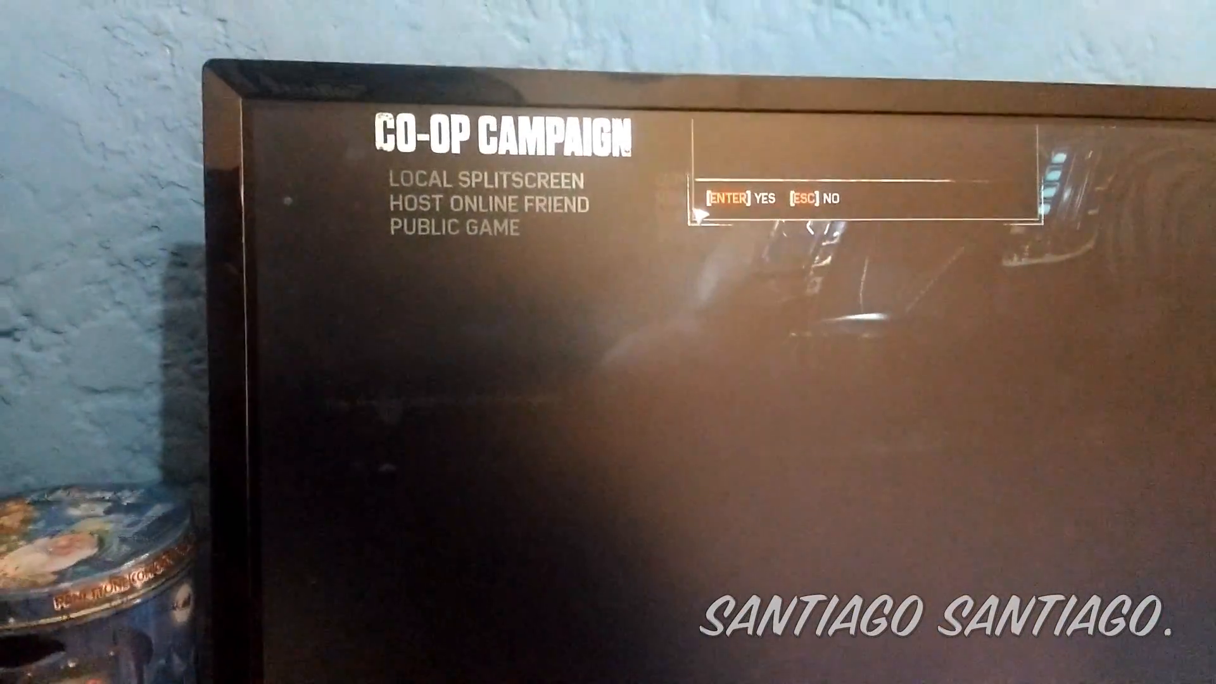
key(enter)
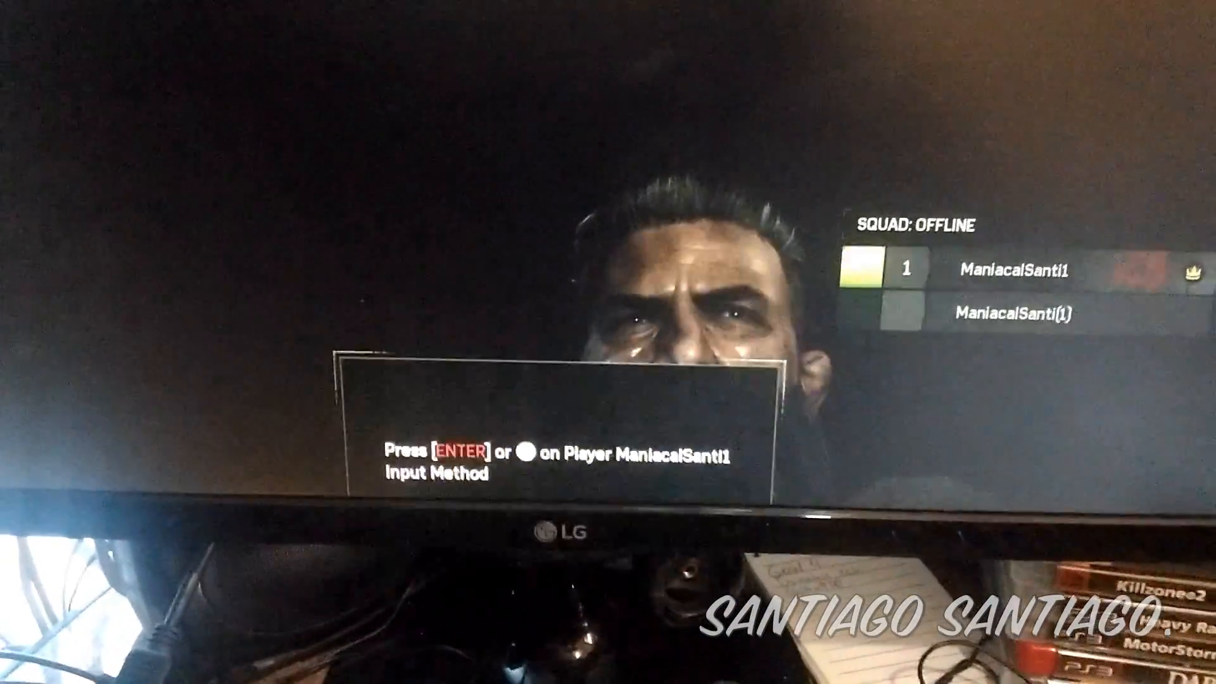